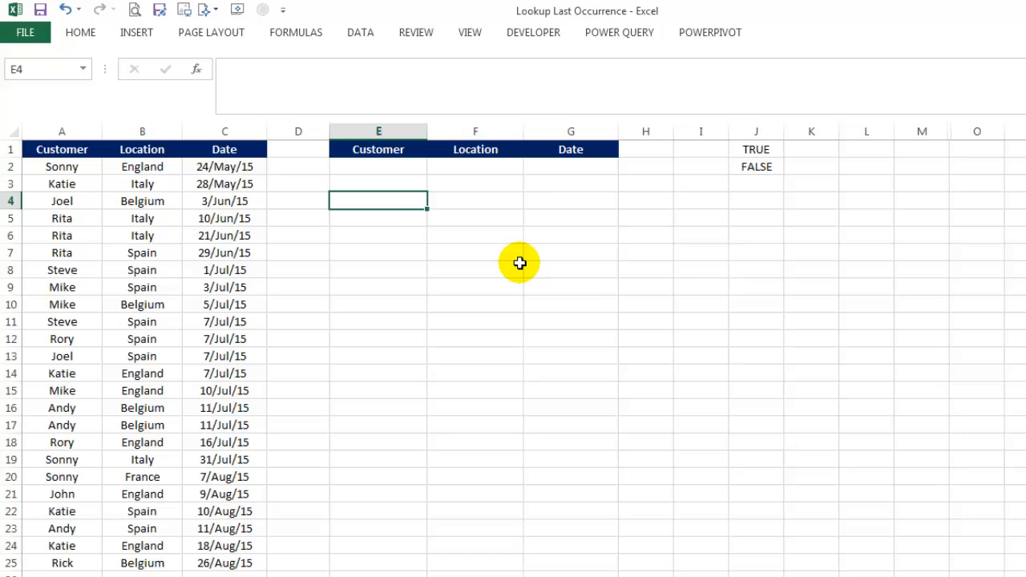
mouse_move(425, 167)
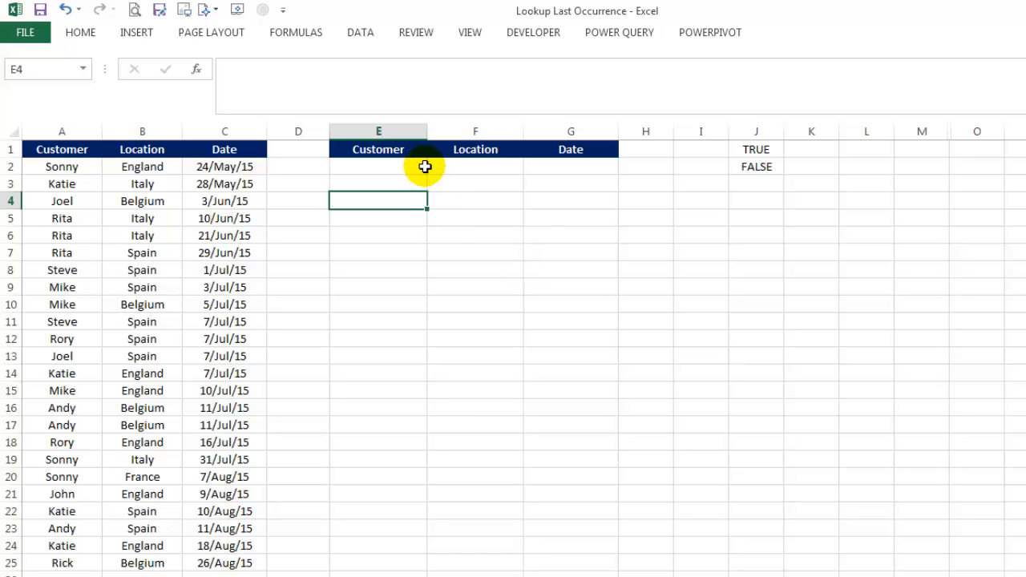
Choose Andy from the customer dropdown in cell E2
click(434, 167)
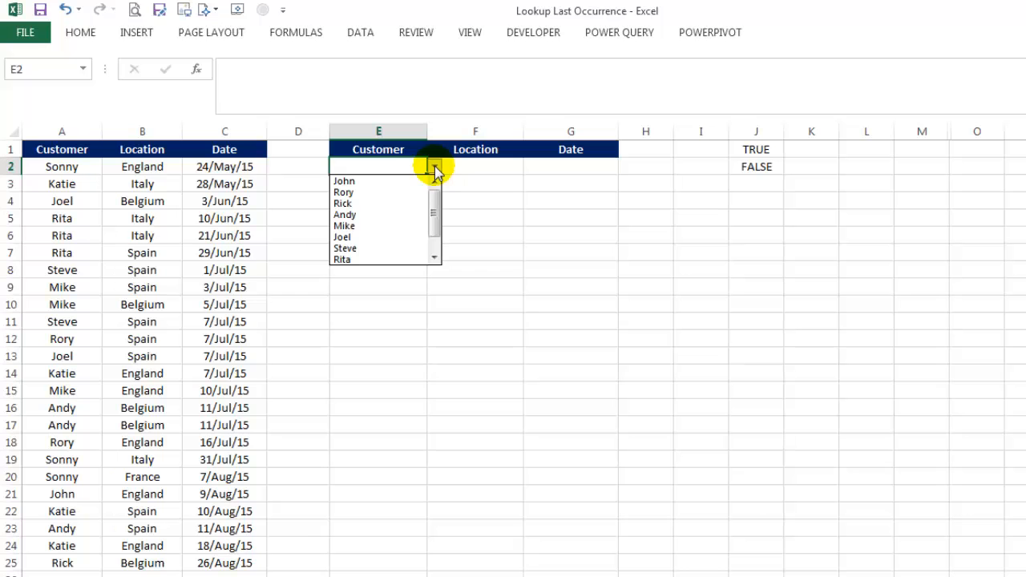
click(344, 214)
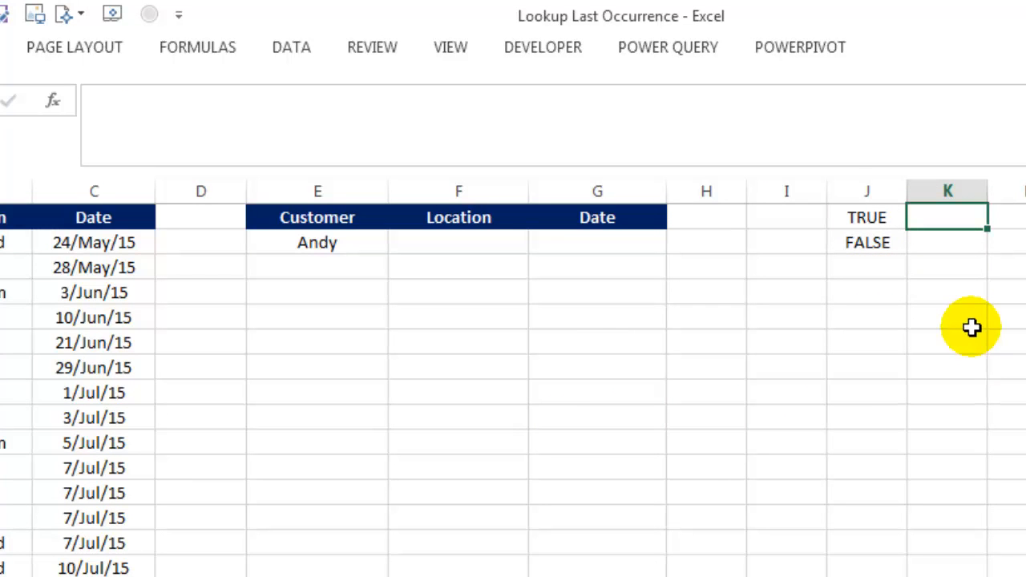
Enter formulas in K1:K2 showing TRUE and FALSE as 1 and 0
text(=)
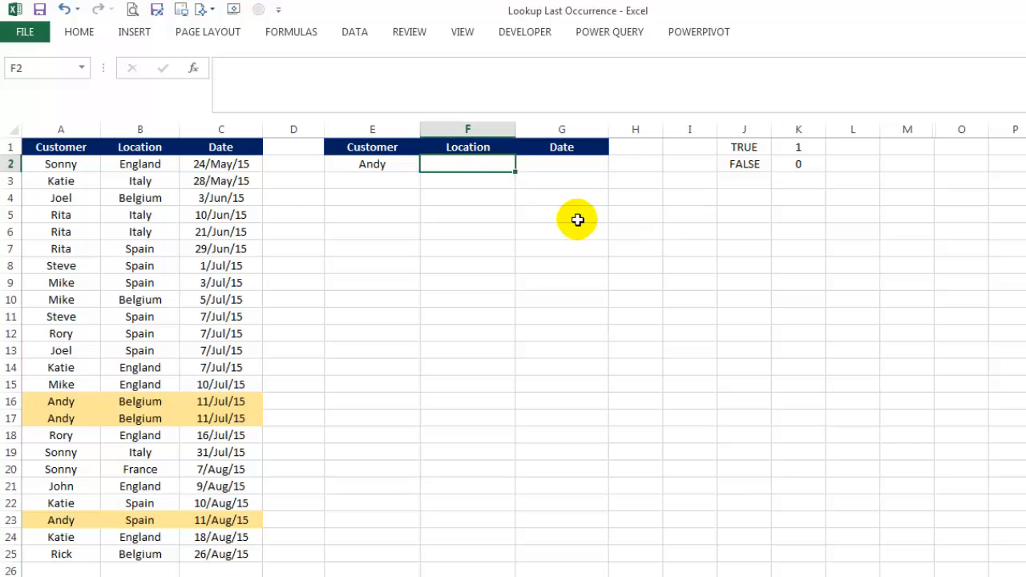
mouse_move(580, 225)
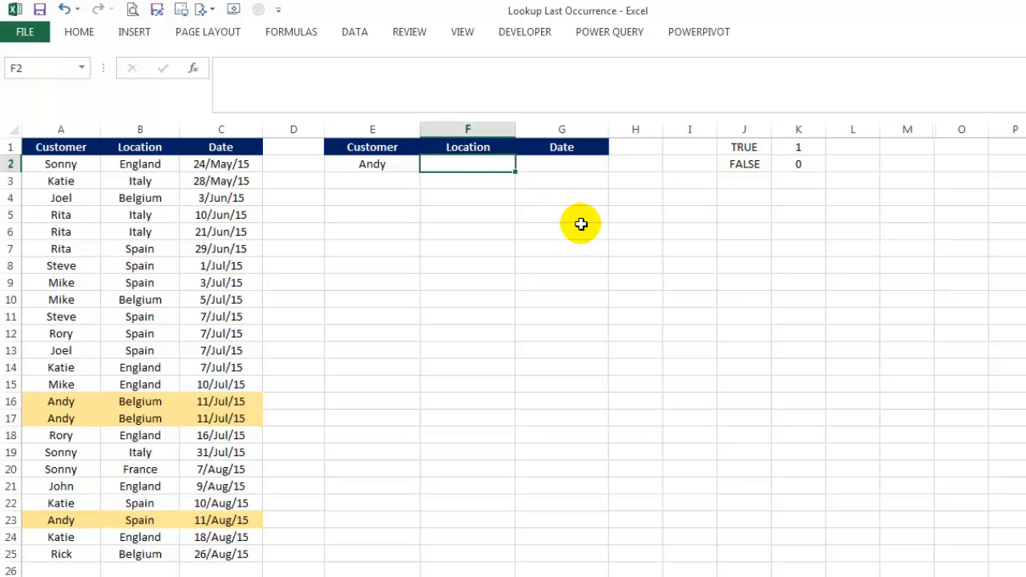
Begin F2's formula with =E2 to compare against the customer names
text(=E2)
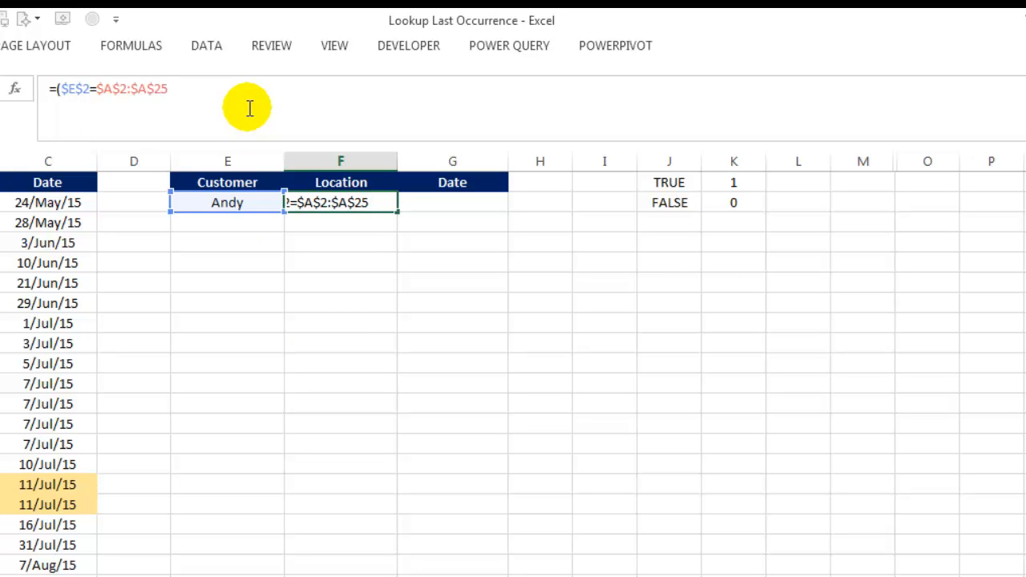
Complete =1/($E$2=$A$2:$A$25) and evaluate it into #DIV/0! errors and 1s
text())
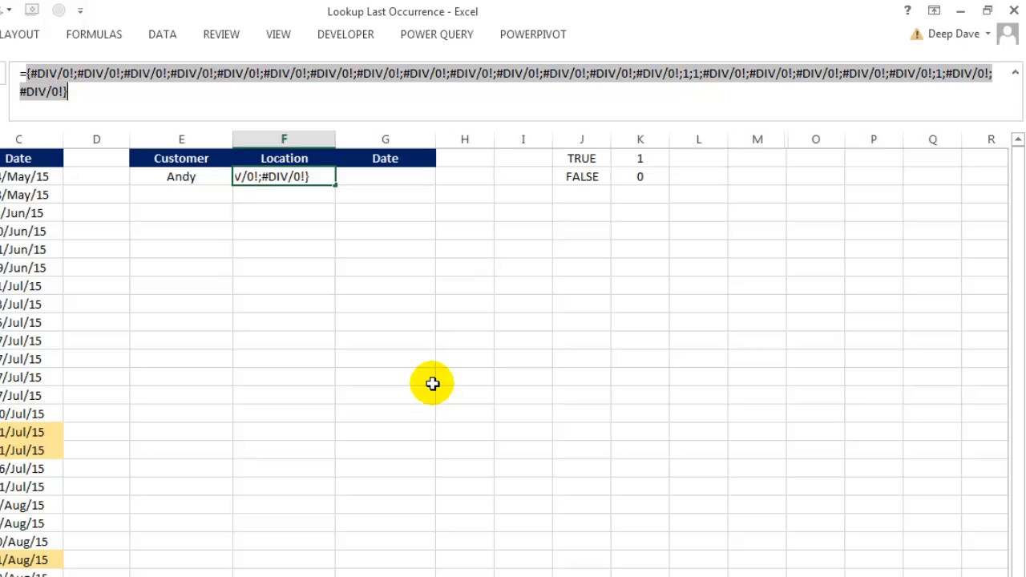
mouse_move(434, 383)
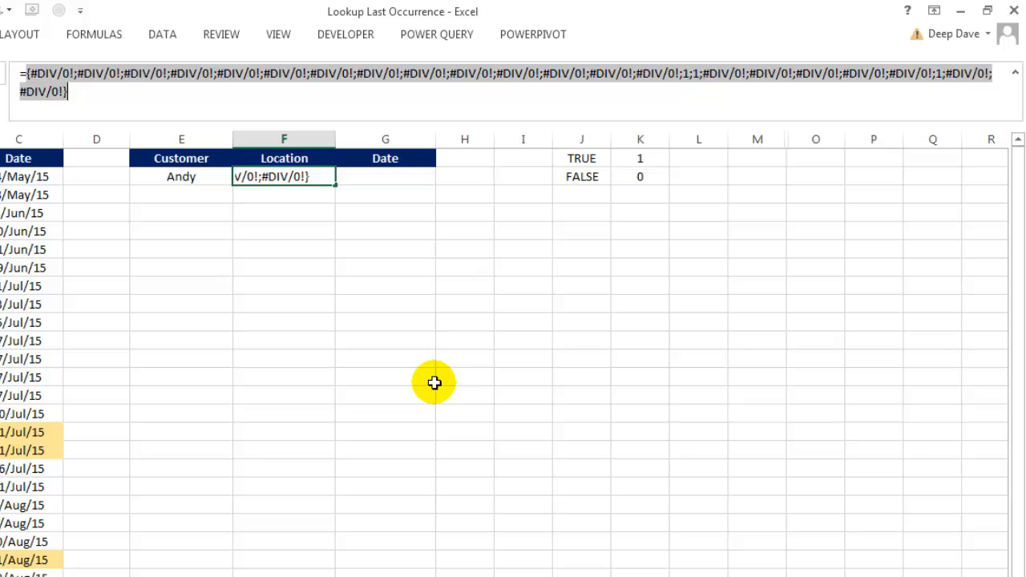
mouse_move(433, 381)
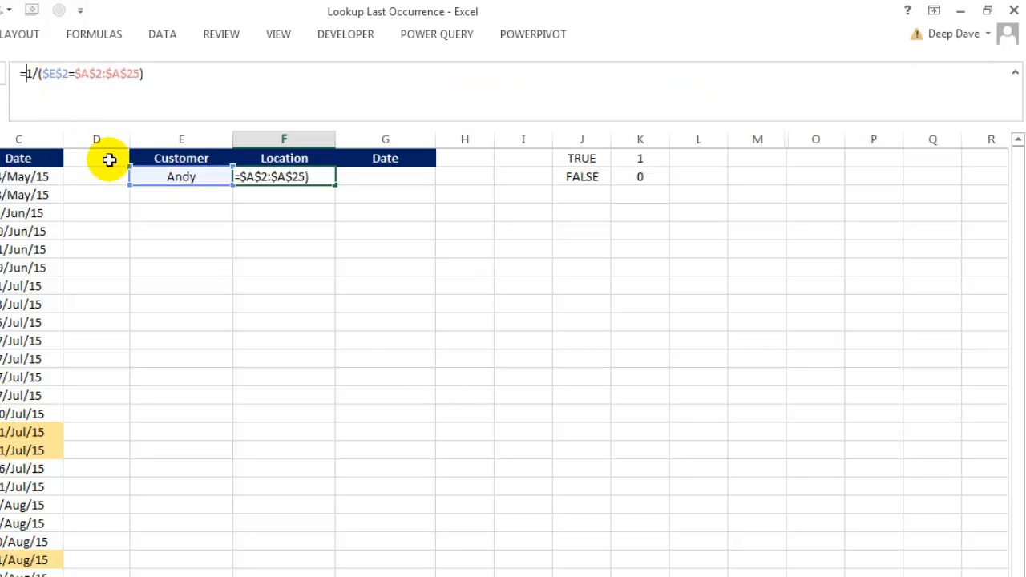
Wrap the expression in =LOOKUP(2, … with B2 as the result vector
text(=LOOKUP()
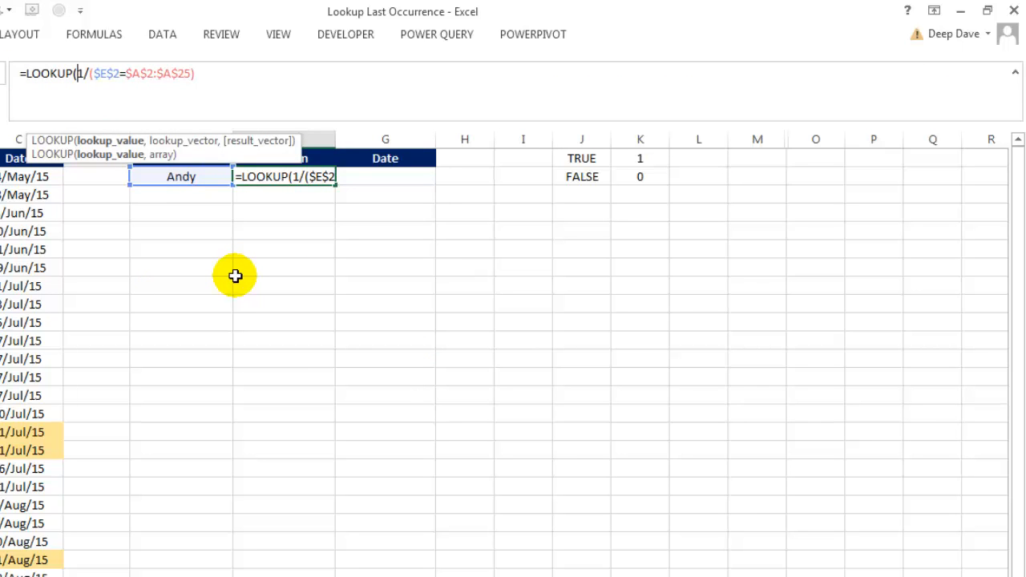
text(2,)
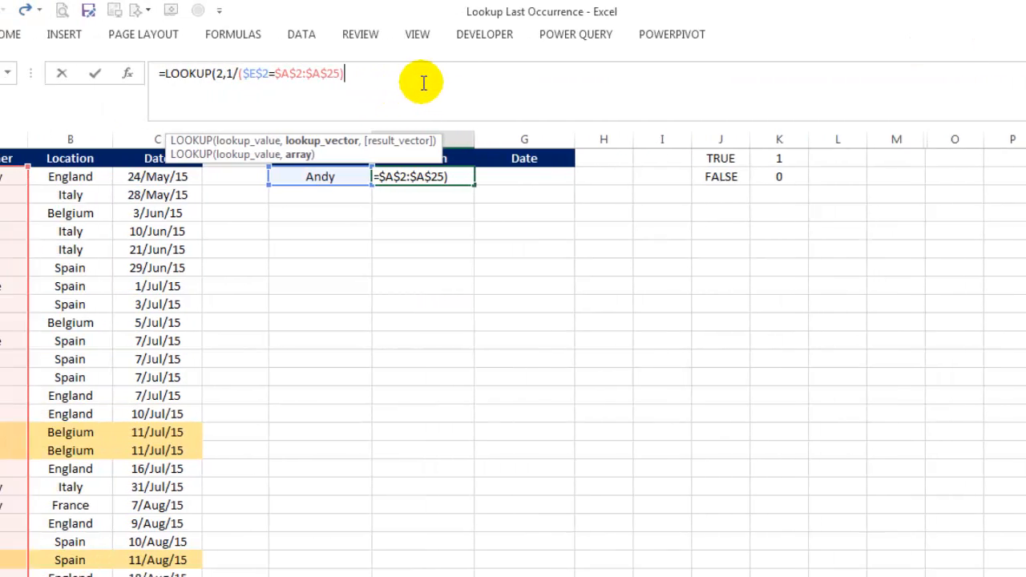
click(151, 176)
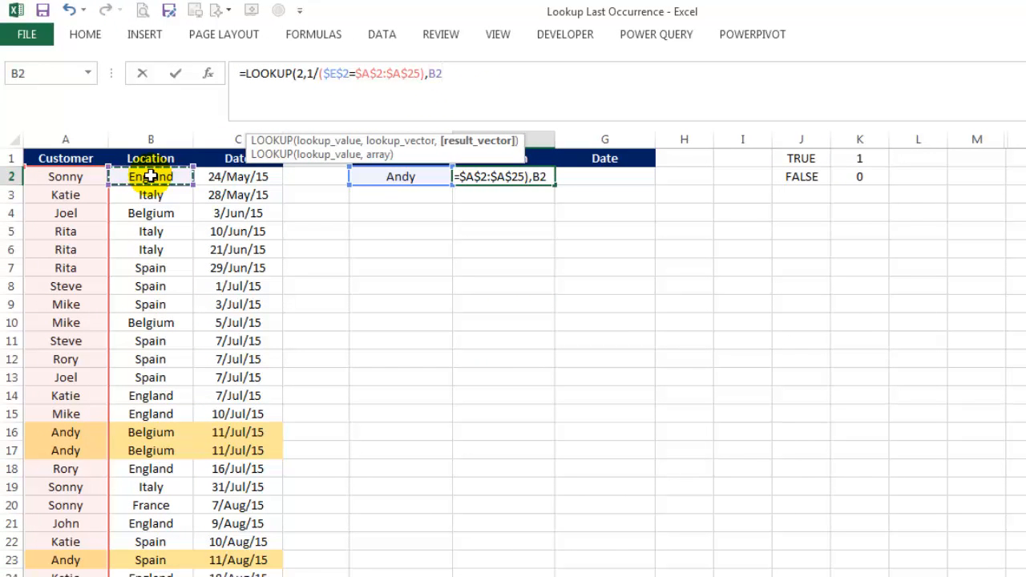